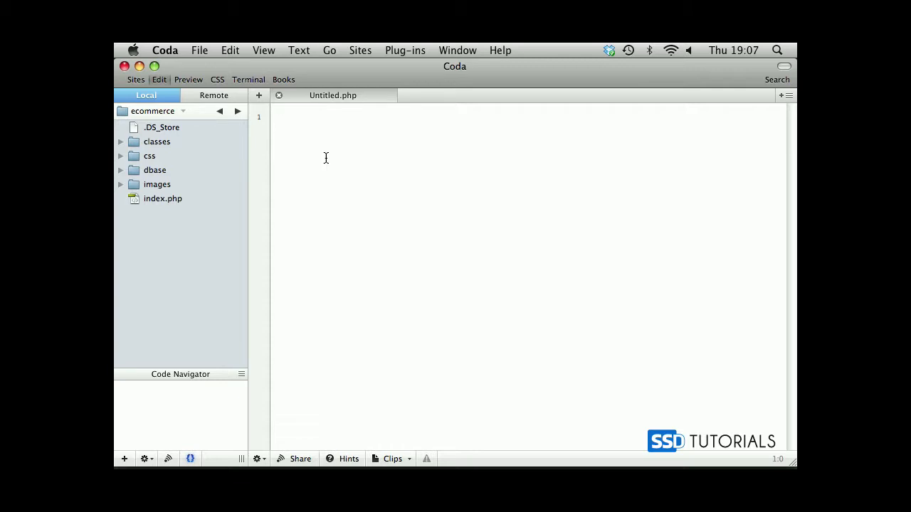
mouse_move(332, 154)
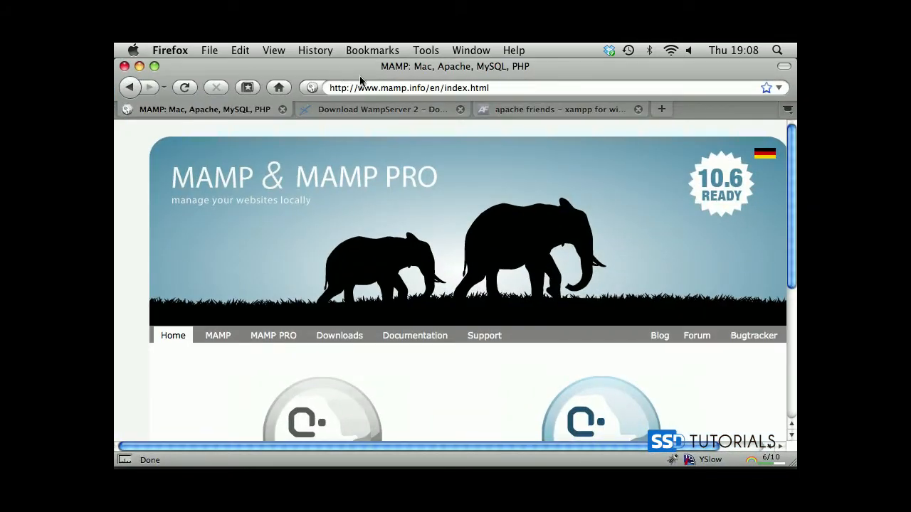
mouse_move(404, 217)
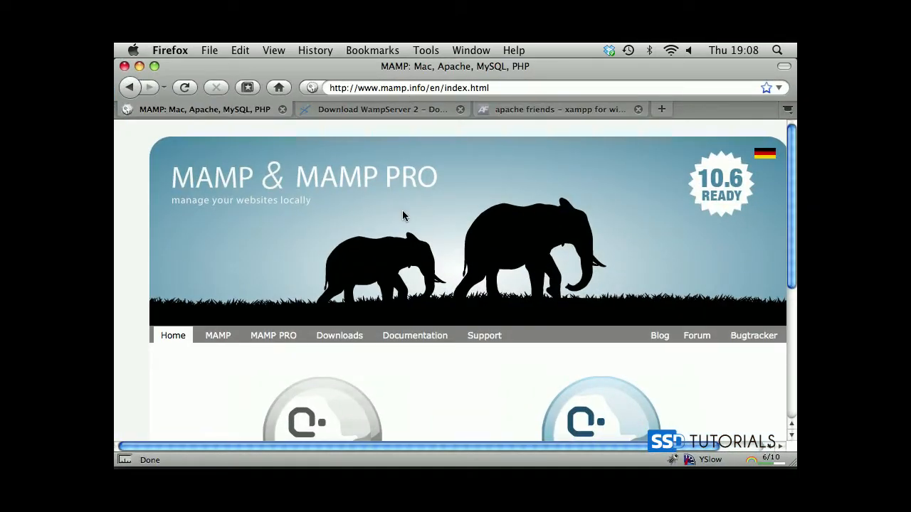
- Browse the MAMP, WampServer and XAMPP for Windows pages in Firefox
scroll(down, 3)
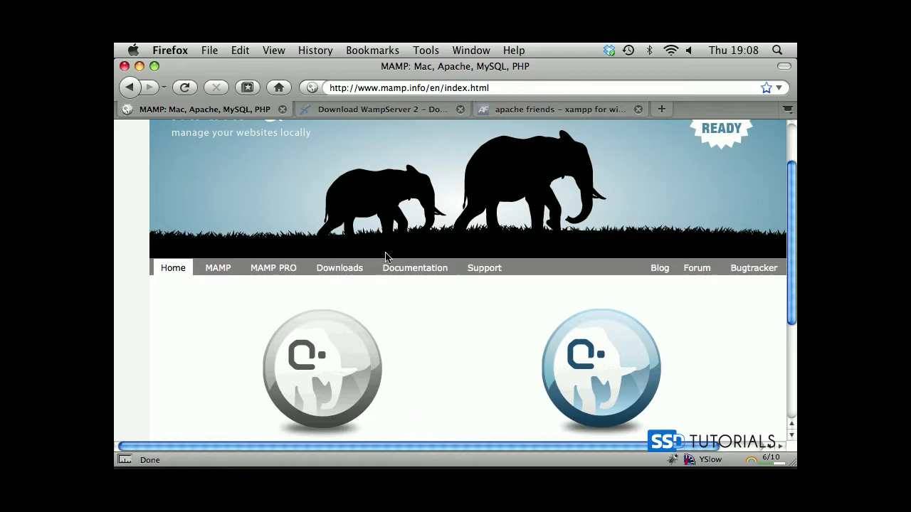
scroll(down, 3)
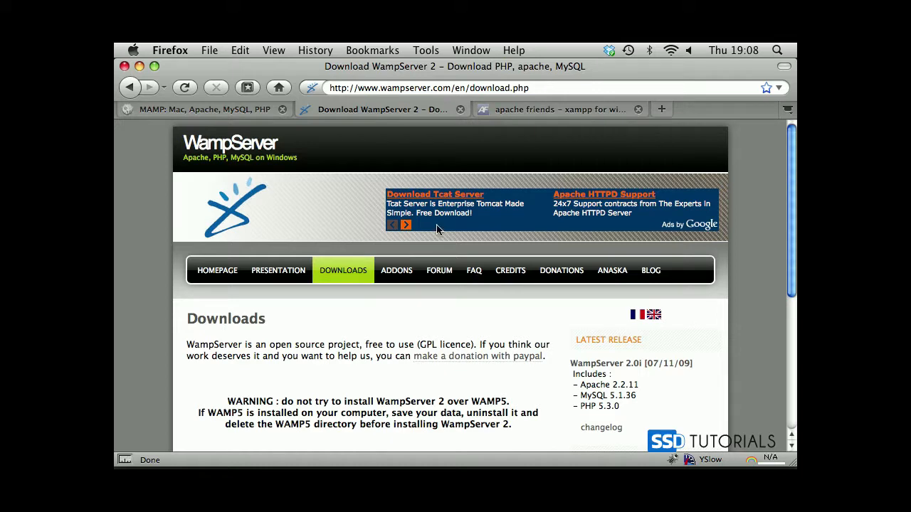
mouse_move(406, 87)
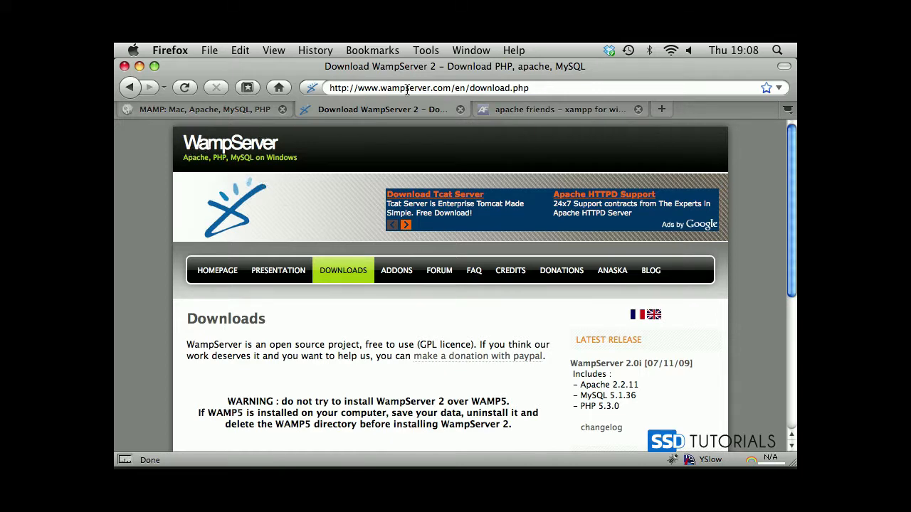
scroll(down, 3)
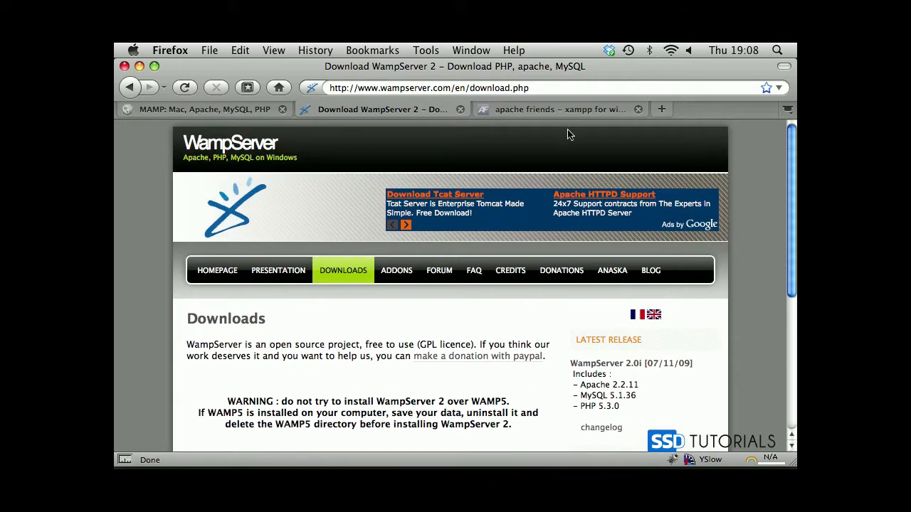
click(558, 109)
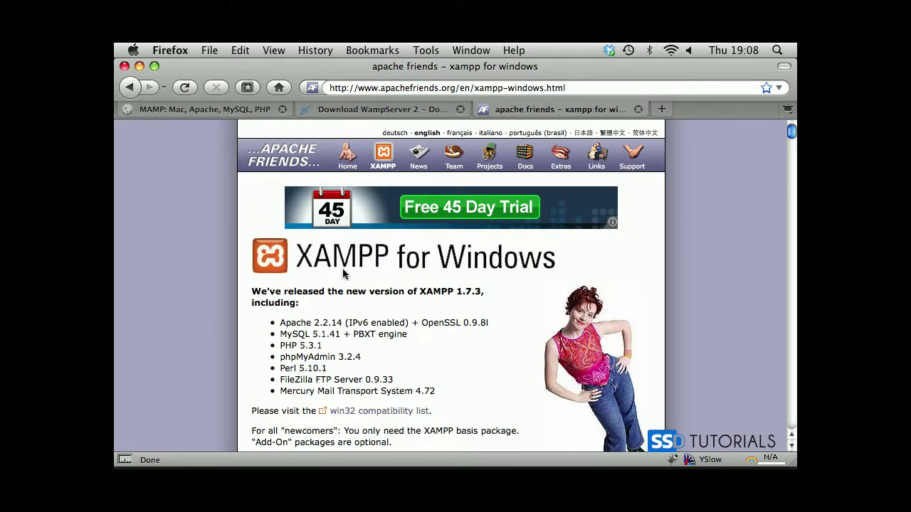
scroll(down, 3)
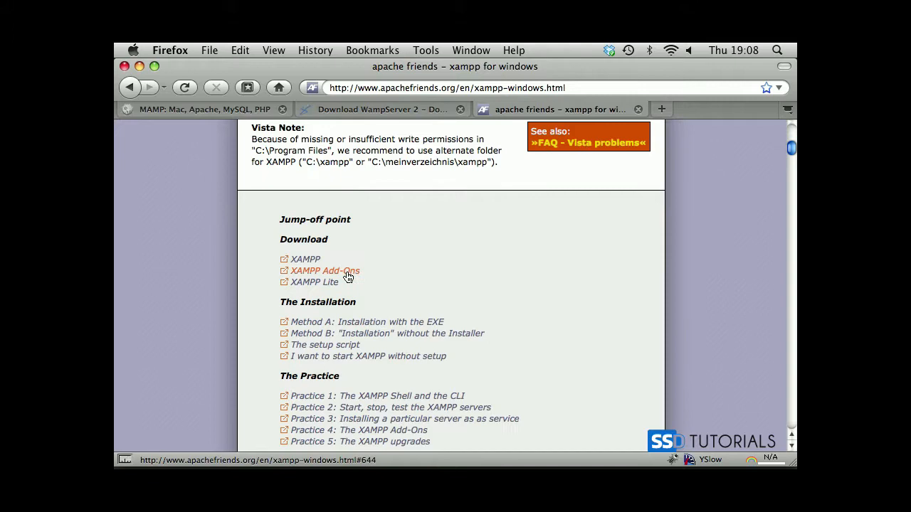
scroll(down, 3)
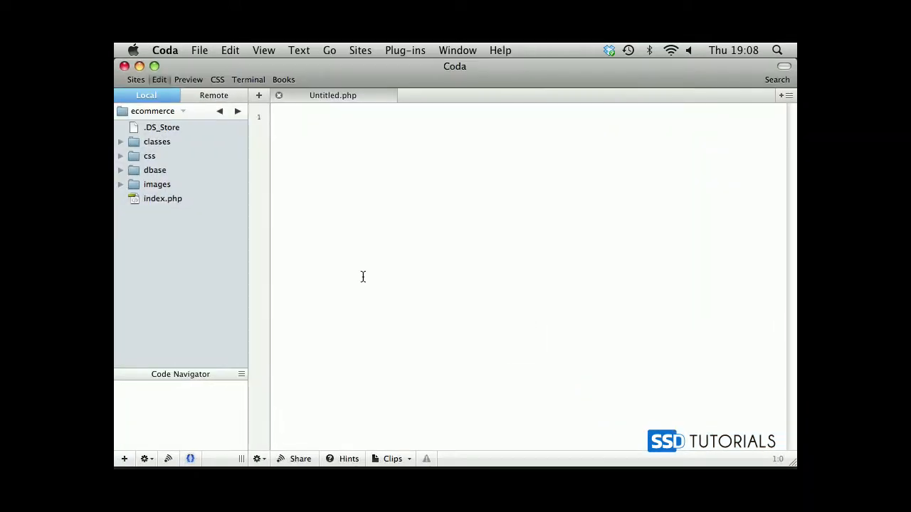
mouse_move(155, 202)
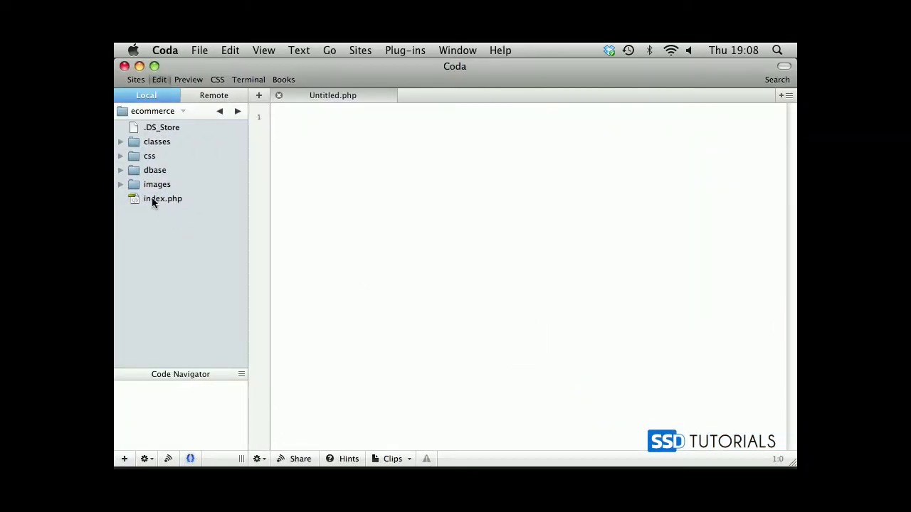
- Open index.php from the Local sidebar and scroll through its XHTML markup
click(162, 198)
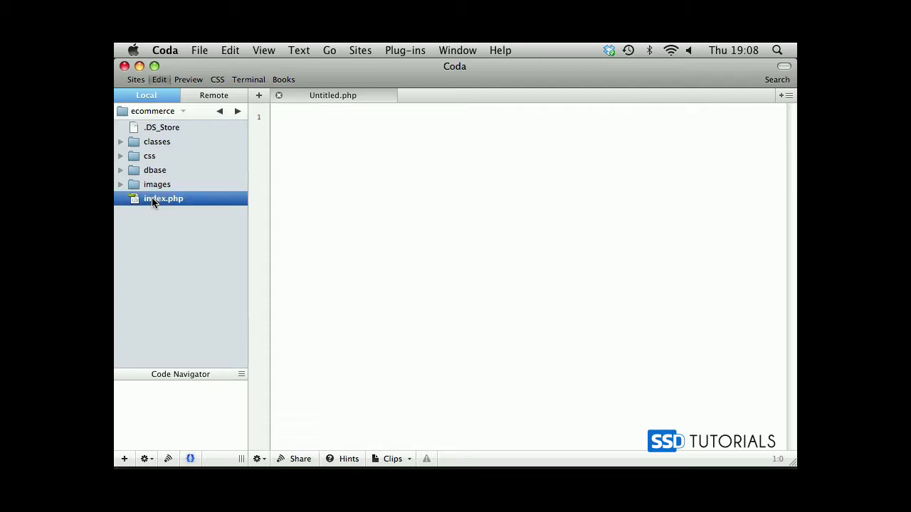
double_click(163, 198)
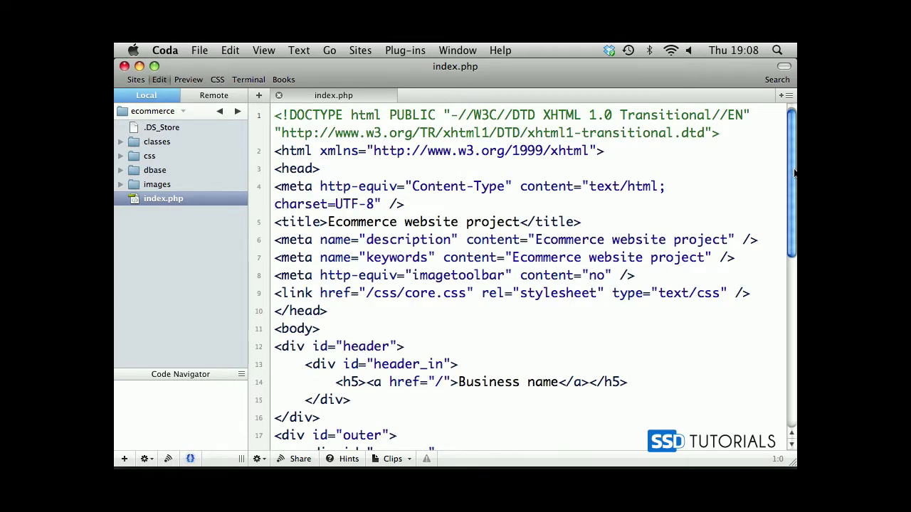
scroll(down, 3)
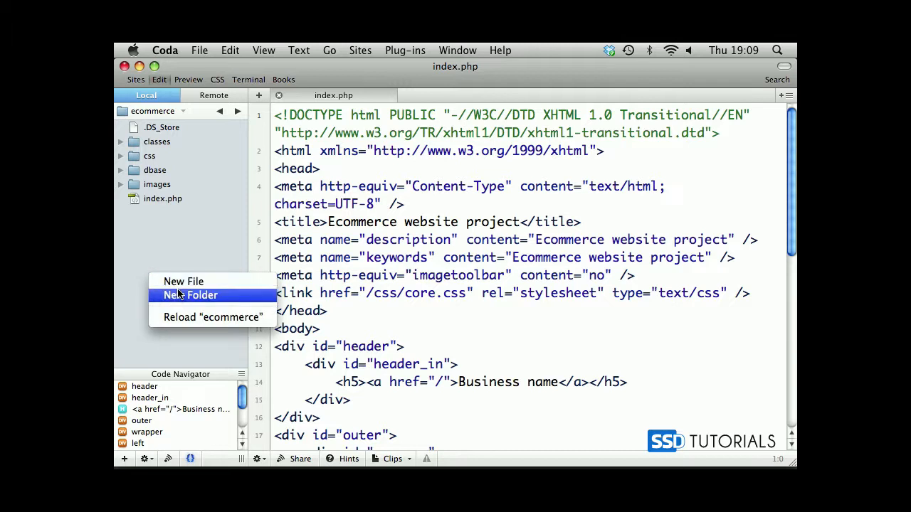
- Add a template folder containing a new _header.php file
click(190, 295)
text(template)
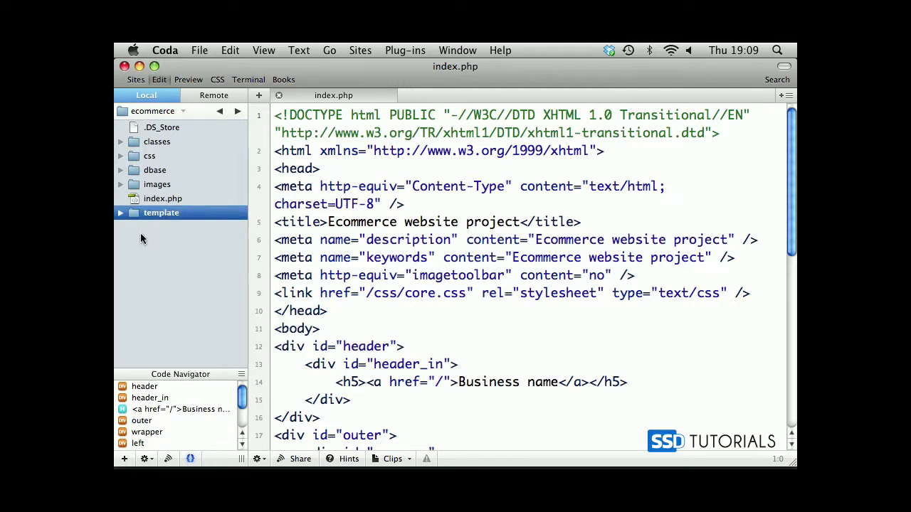
right_click(161, 213)
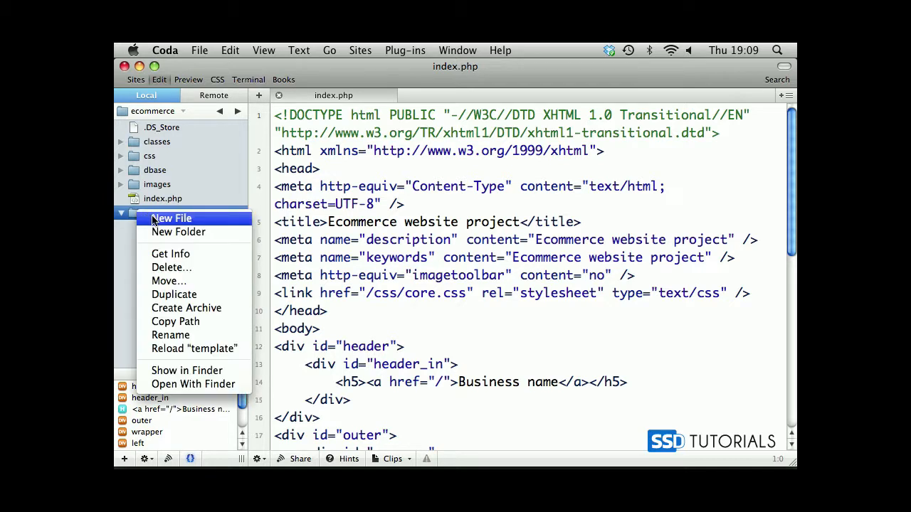
click(172, 218)
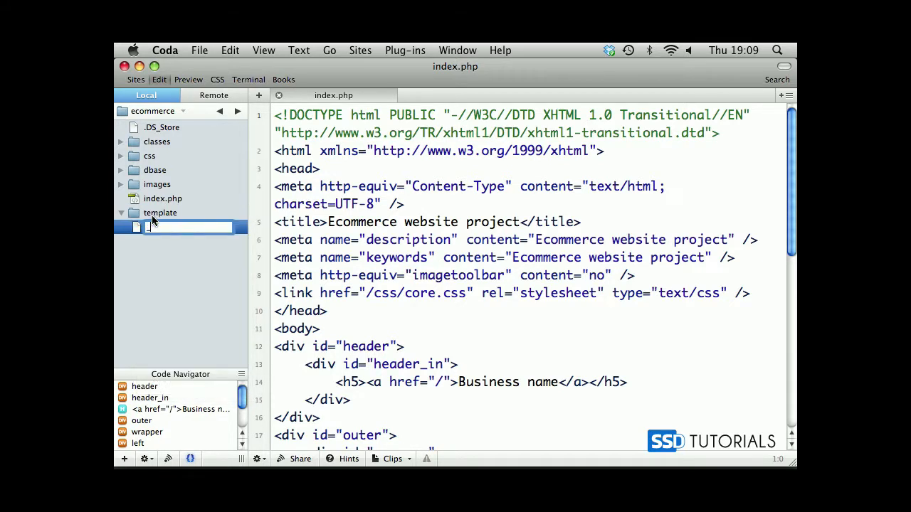
text(header.php)
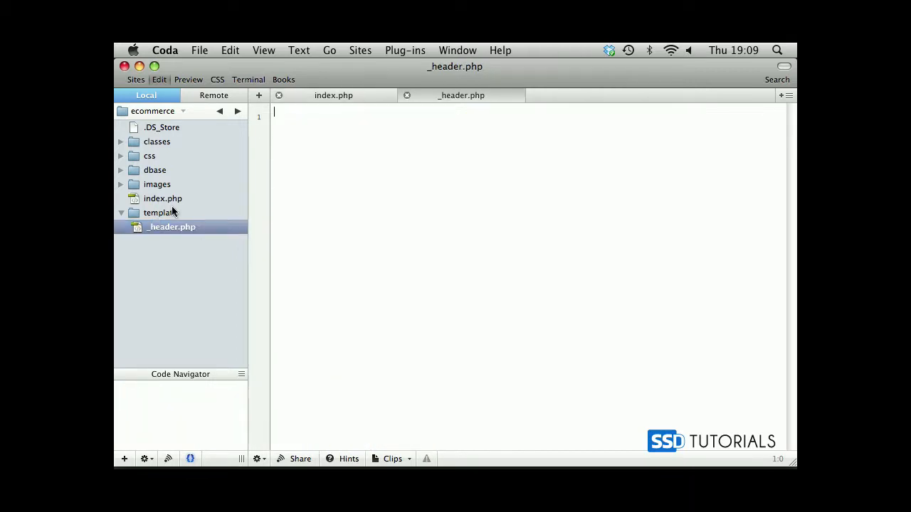
- Add a second file, _footer.php, to the template folder
click(123, 459)
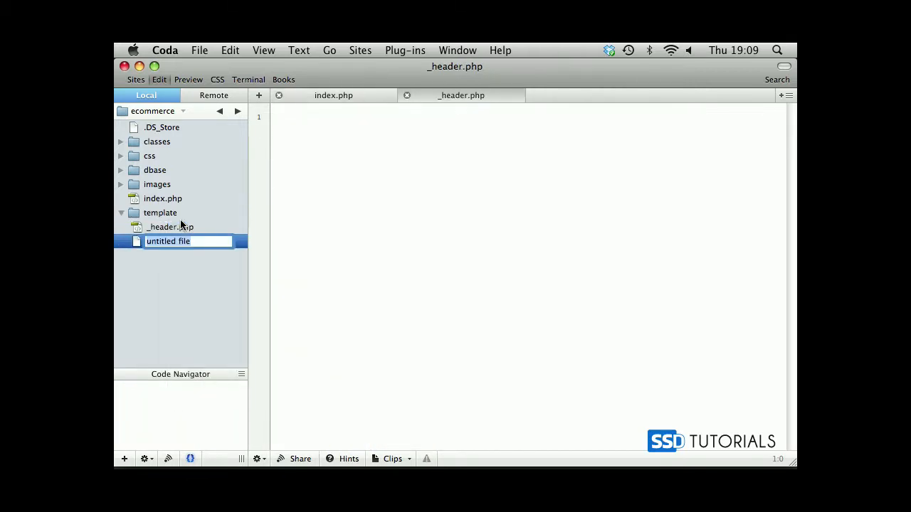
text(_footer.php)
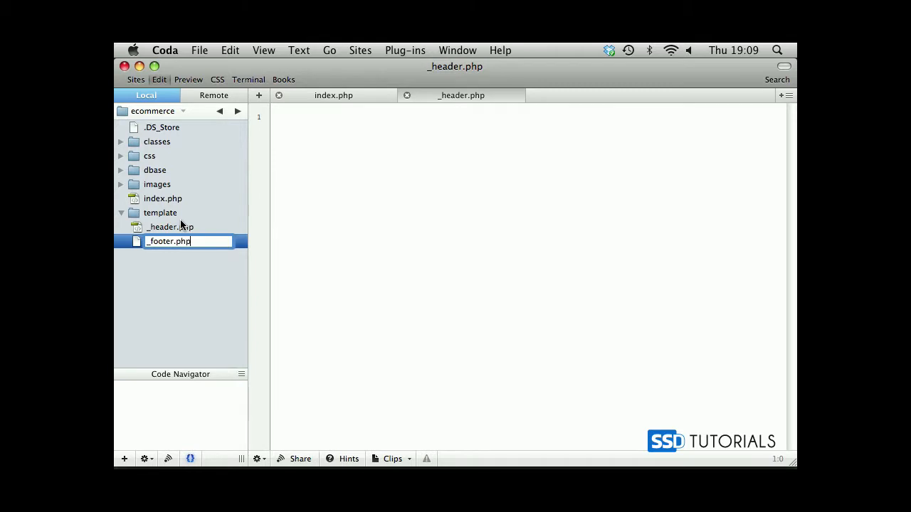
key(Return)
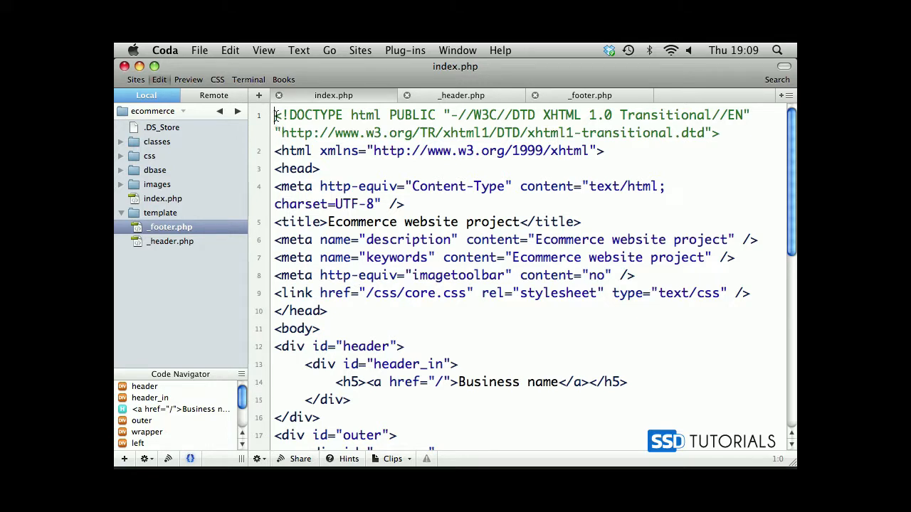
- Place index.php's closing footer markup in _footer.php and close that tab
scroll(down, 3)
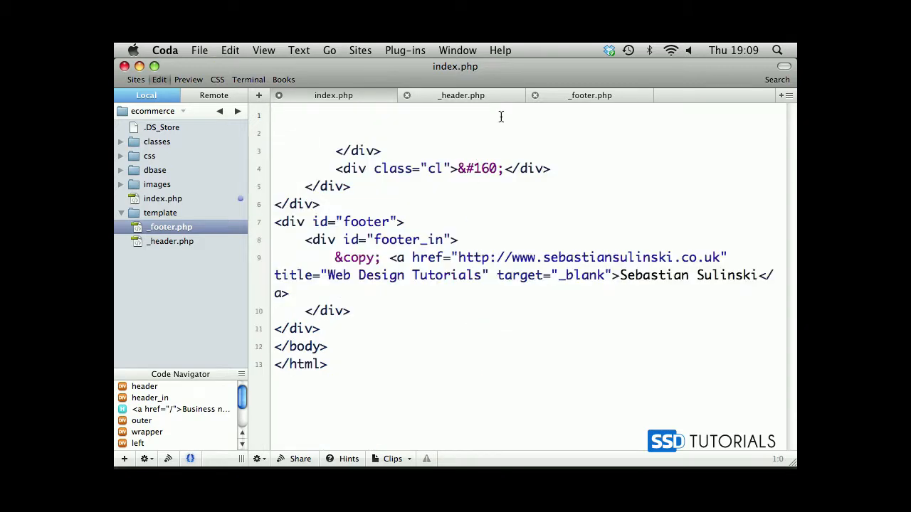
click(461, 94)
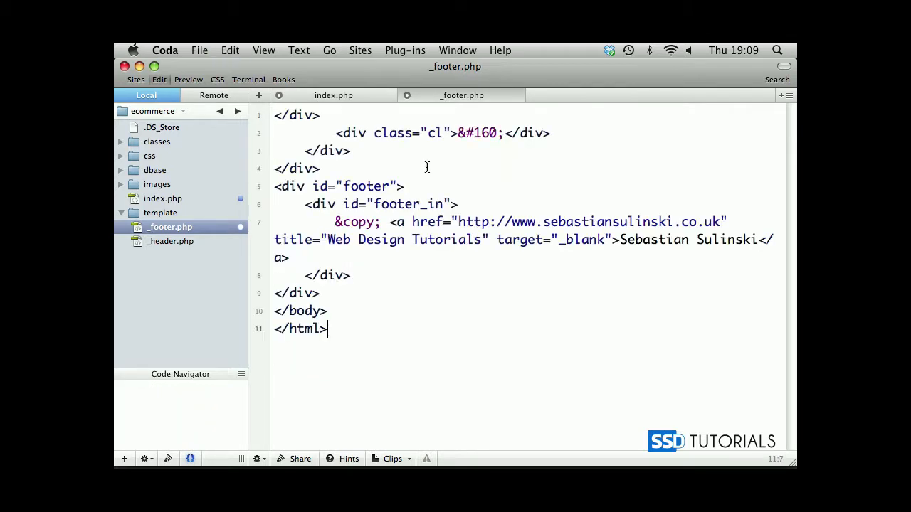
click(333, 95)
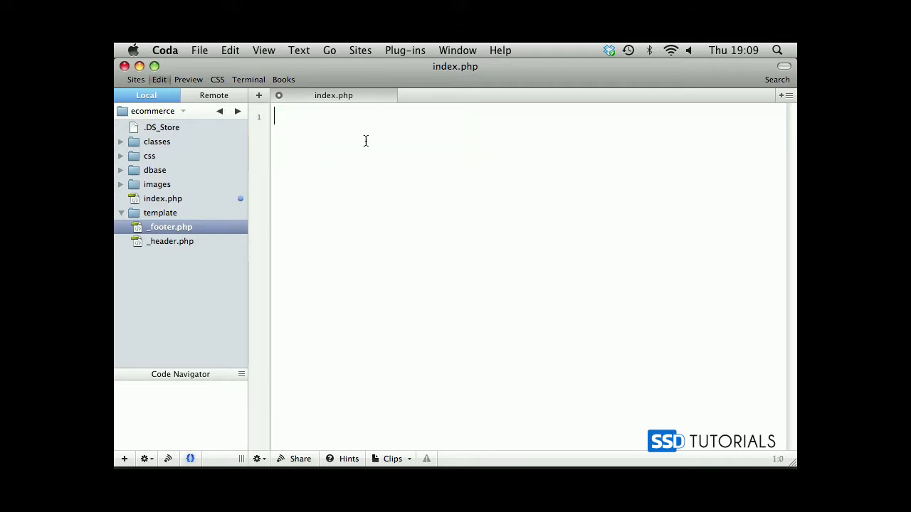
mouse_move(370, 205)
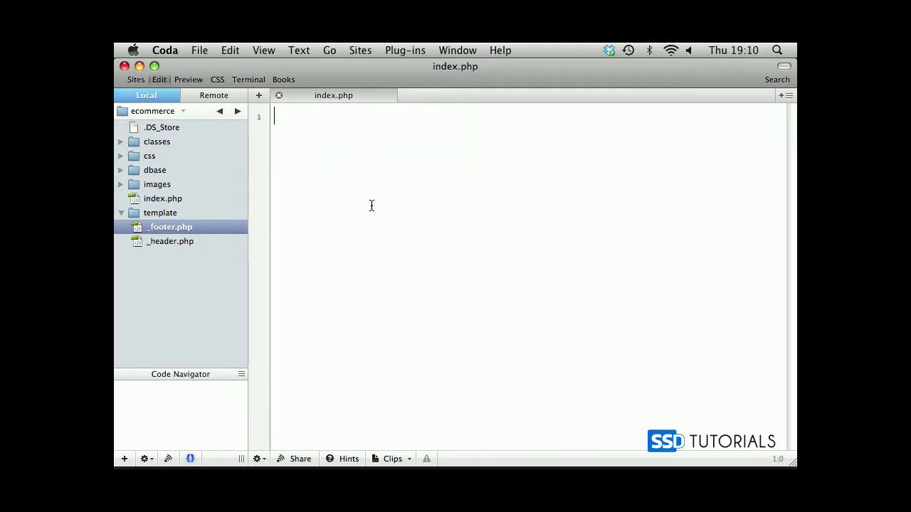